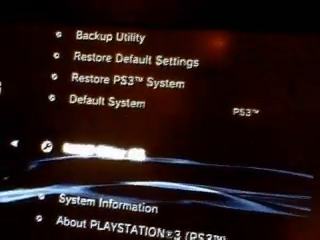
pyautogui.scroll(3)
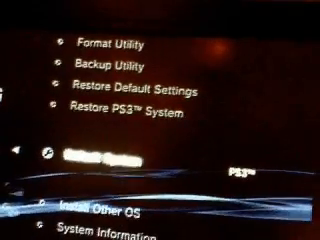